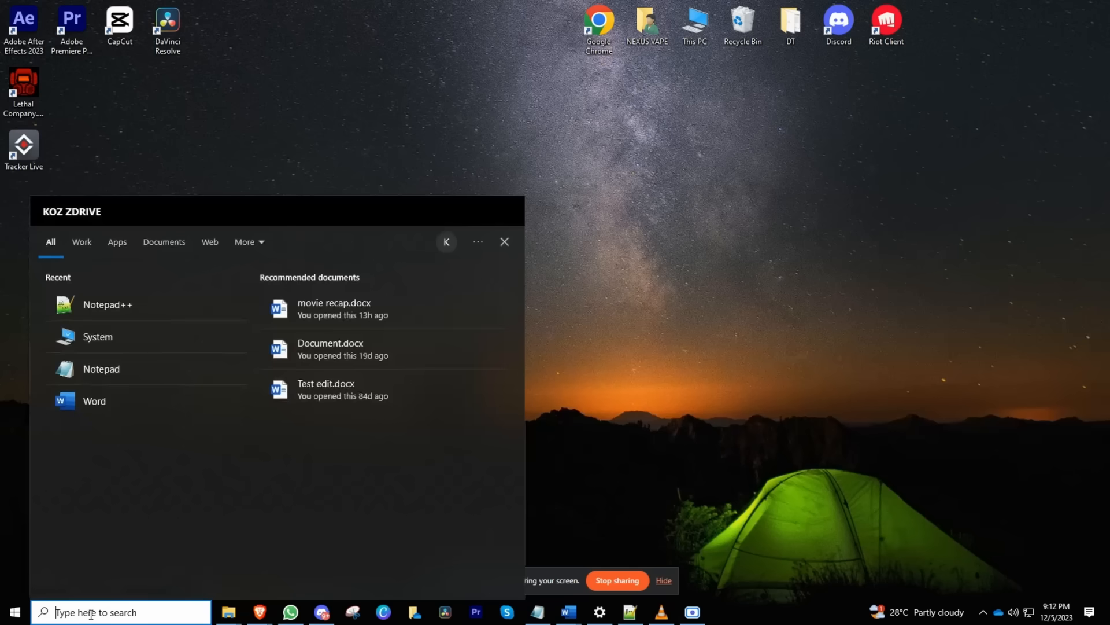
- Search 'cmd' in Start and launch Command Prompt as administrator
text(calculator)
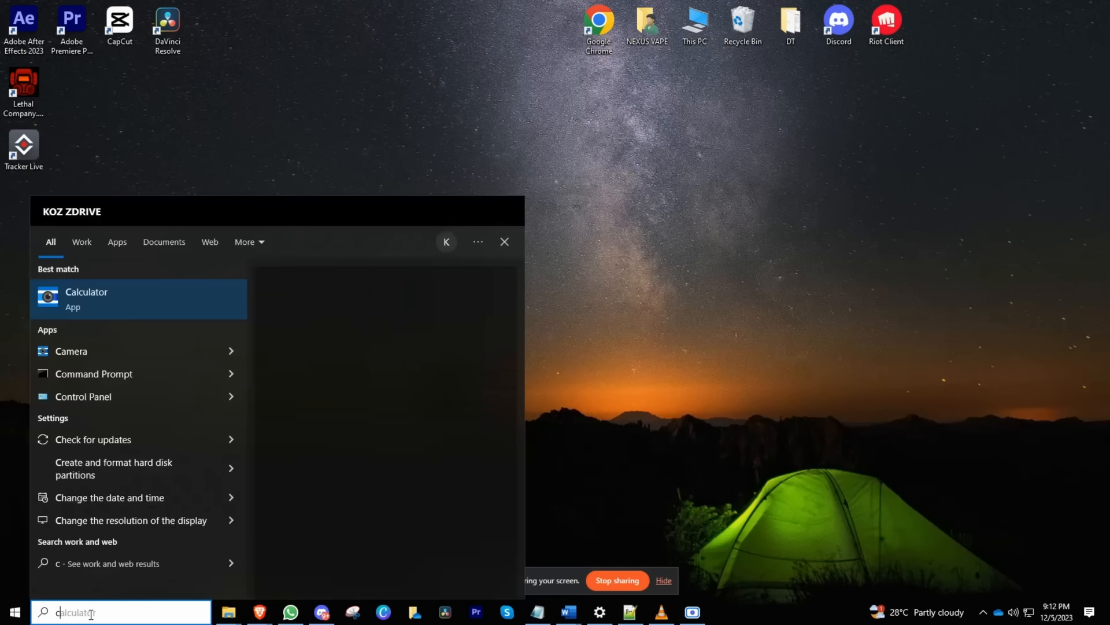
text(cmd)
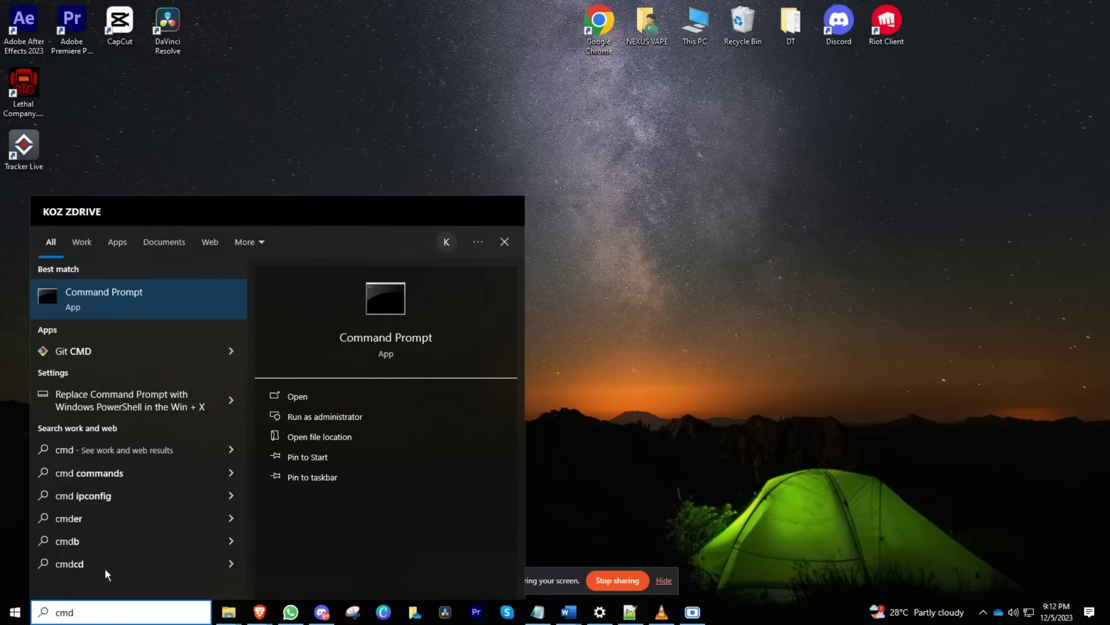
right_click(104, 298)
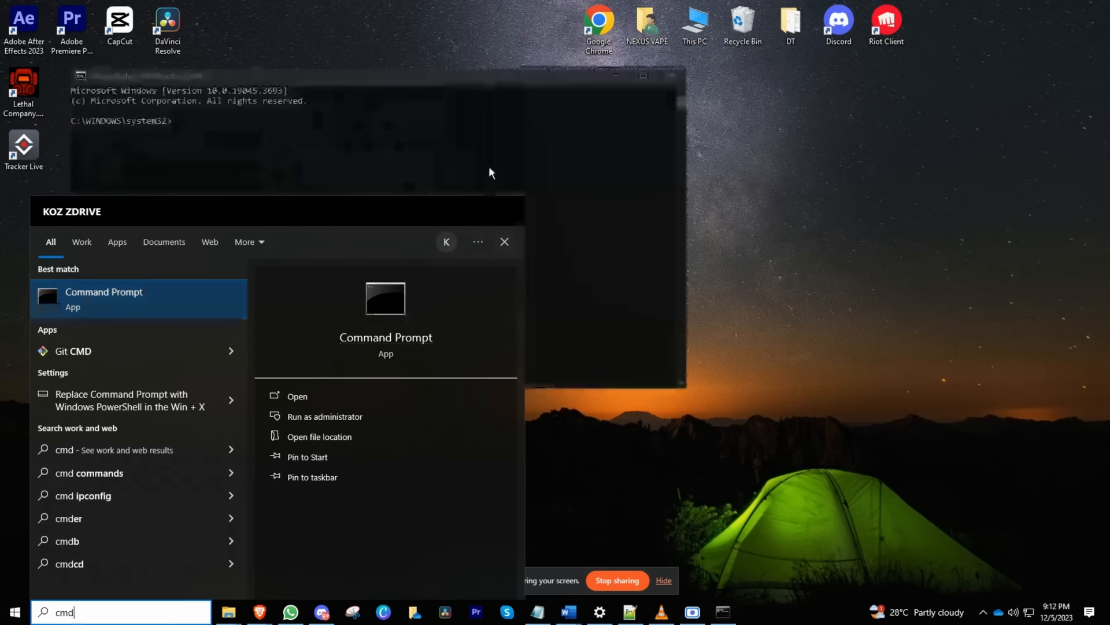
- Run 'sfc /scannow' in the administrator Command Prompt
click(324, 416)
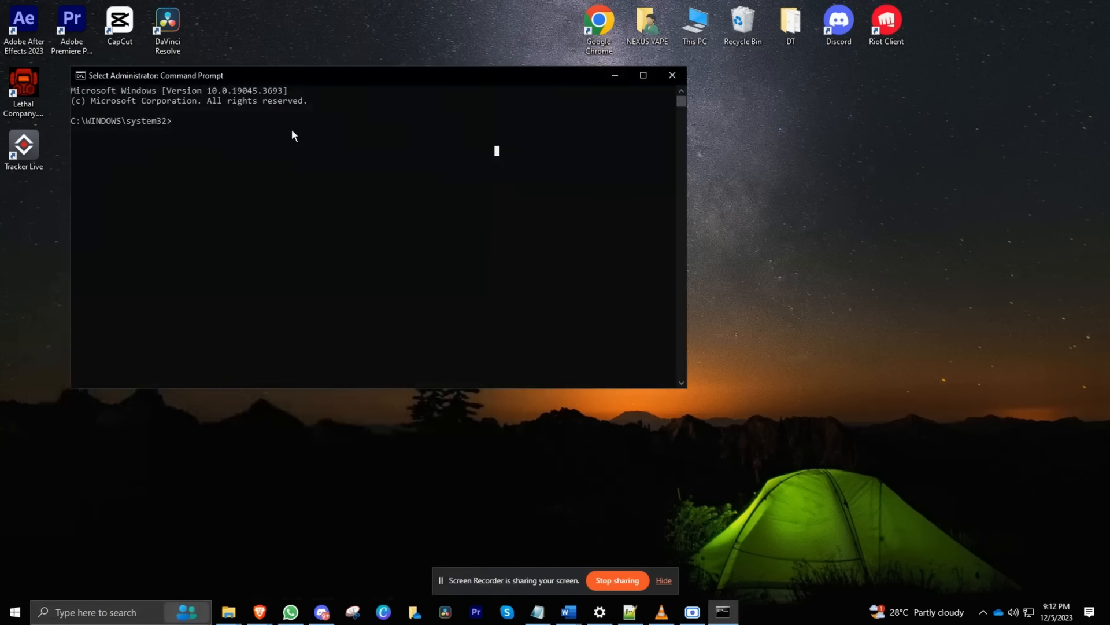
text(sfc /s)
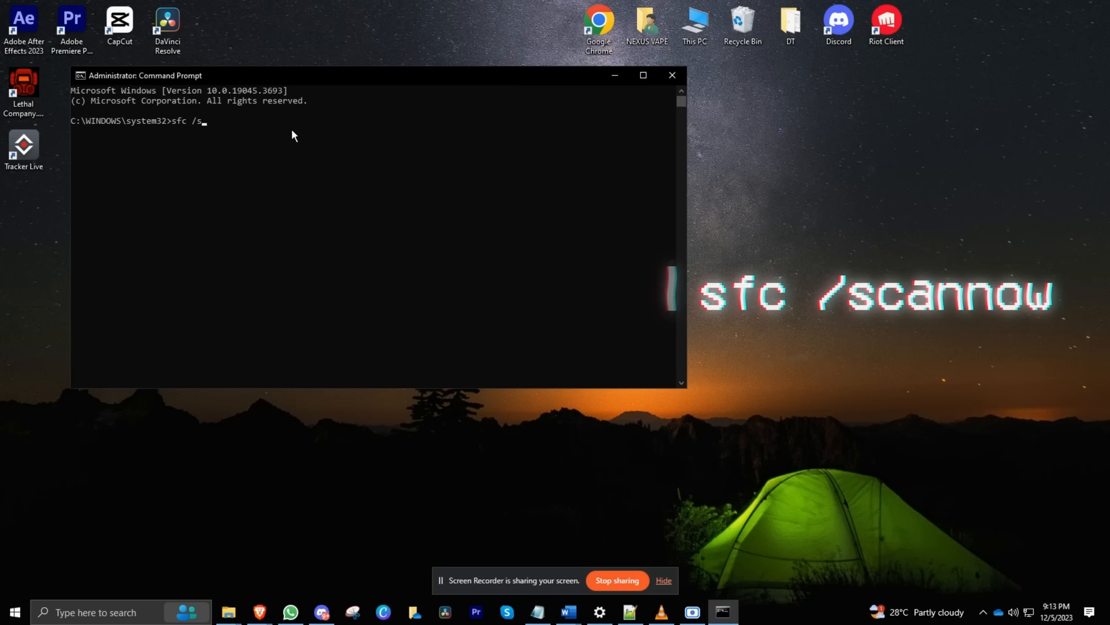
text(cannow)
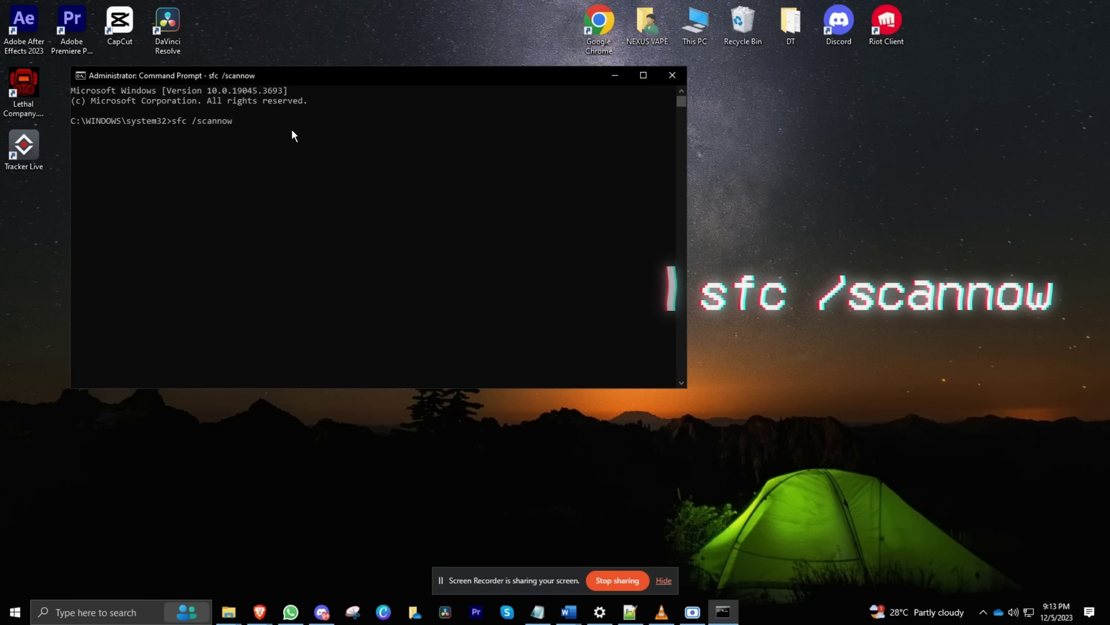
key(enter)
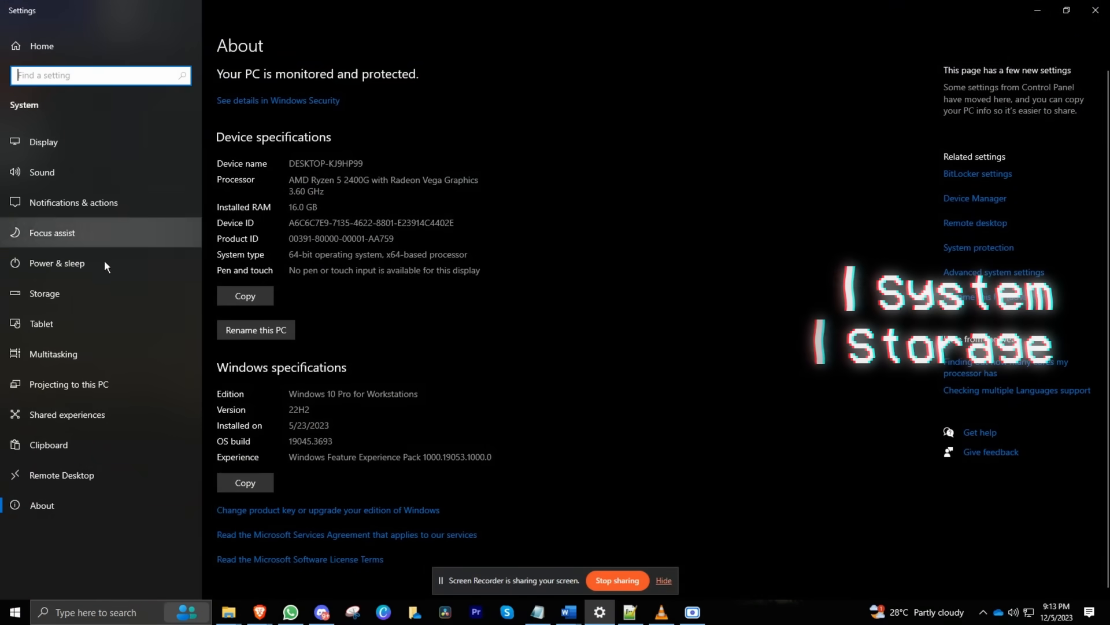
- Turn Storage Sense on in Storage settings and view its configuration options
click(44, 294)
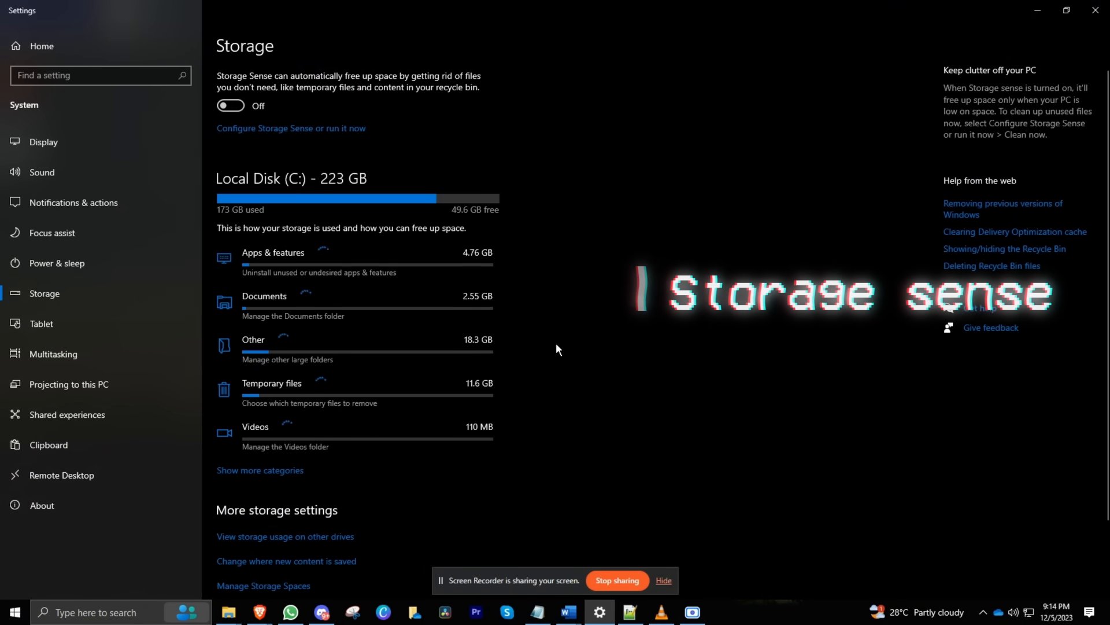
click(231, 105)
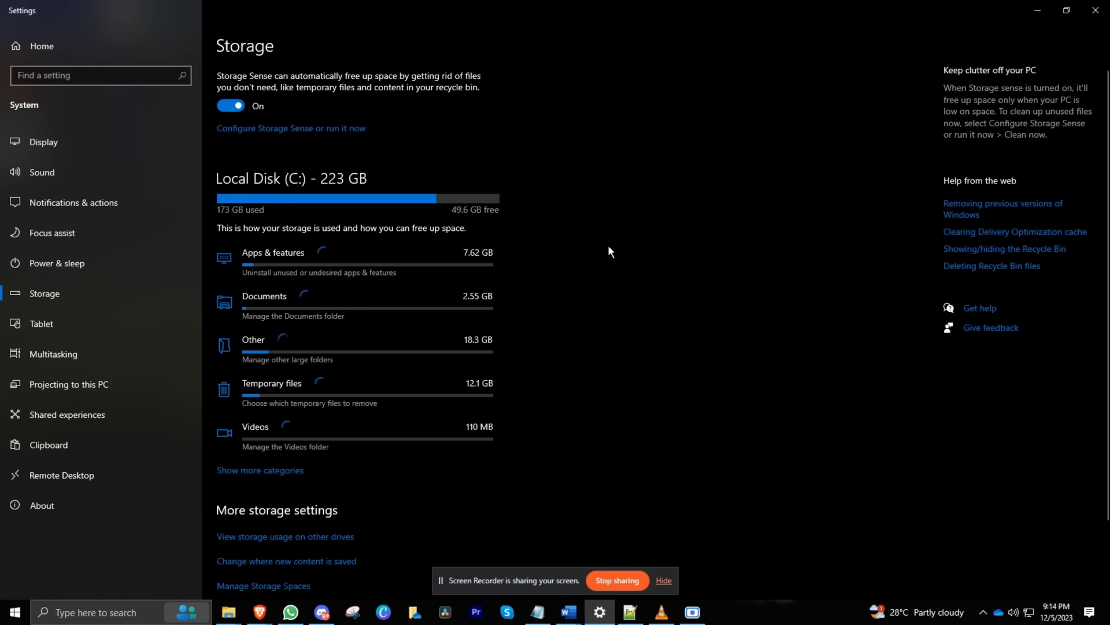
click(292, 127)
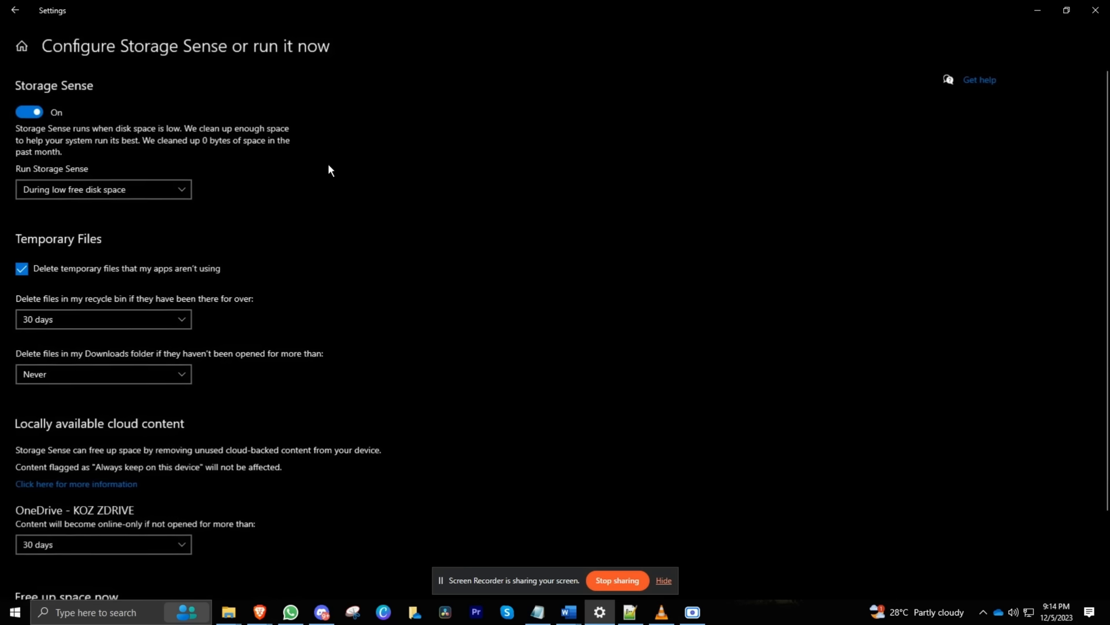
scroll(down, 3)
text(d)
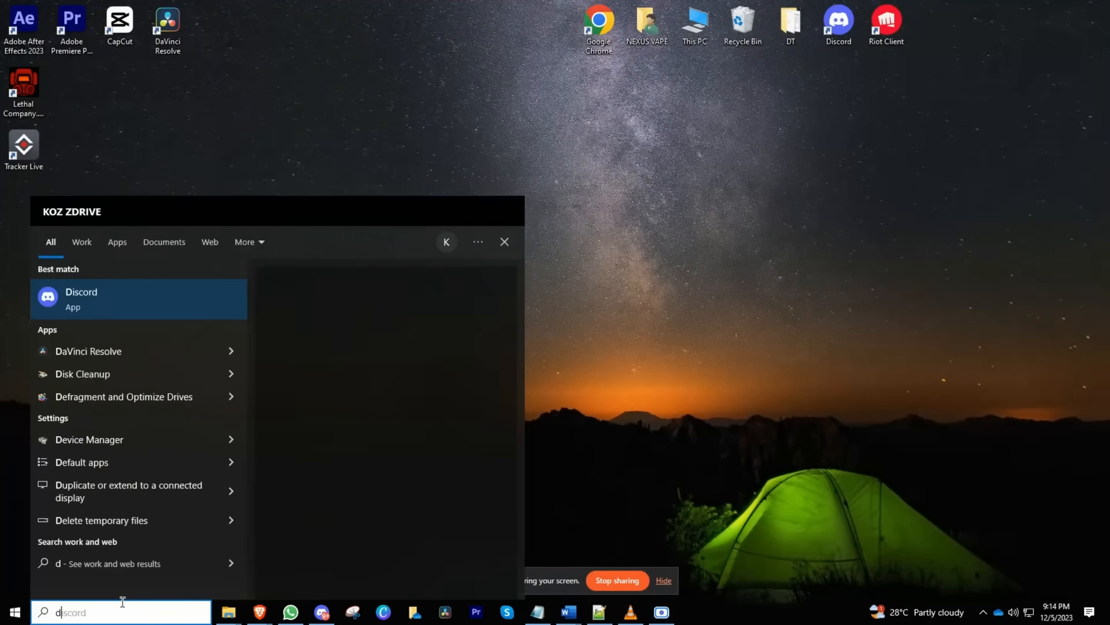
- Disable the High precision event timer under System devices and confirm
click(89, 440)
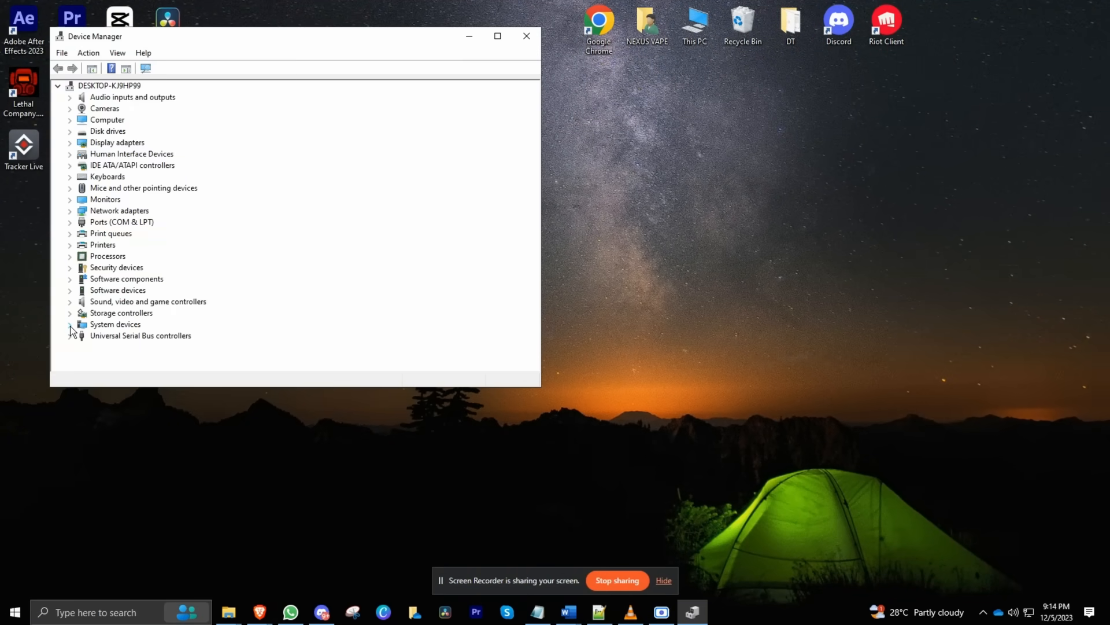
click(70, 323)
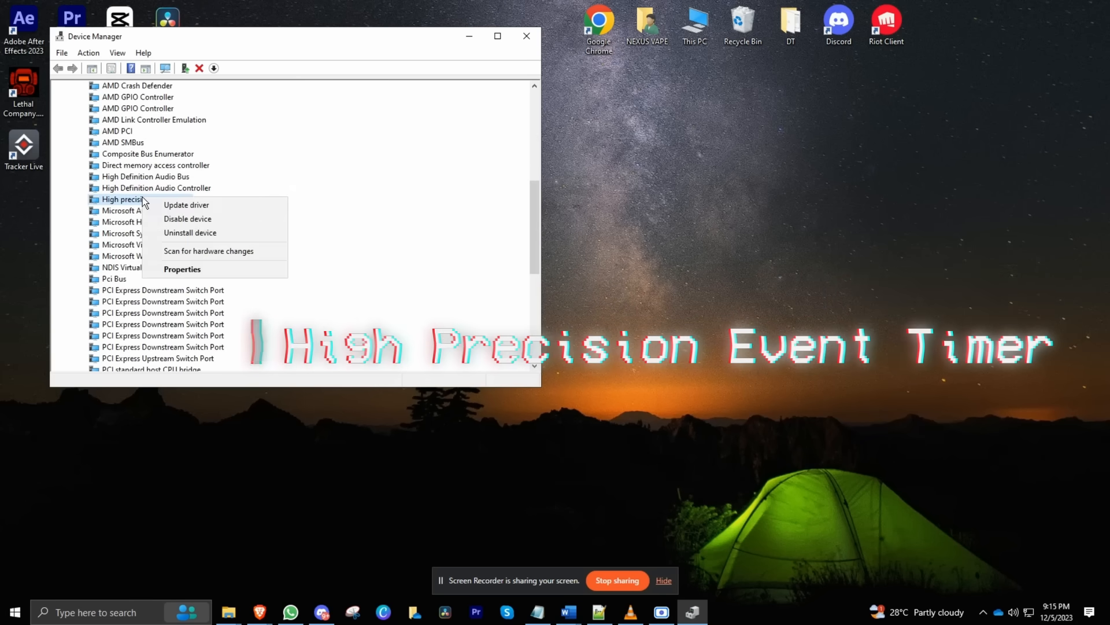
mouse_move(178, 225)
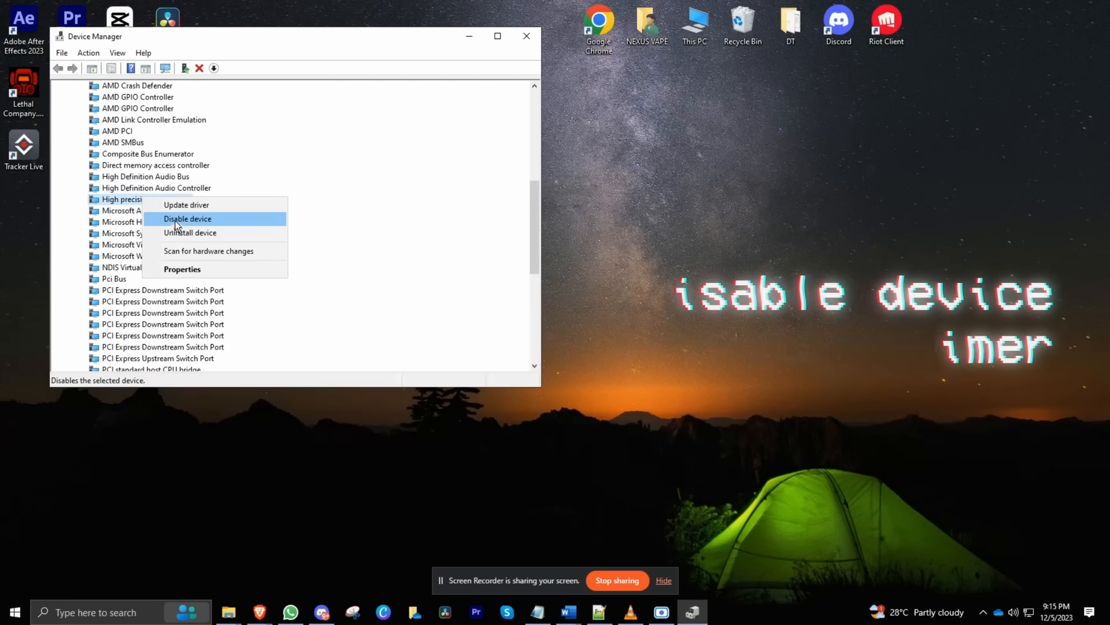
click(188, 218)
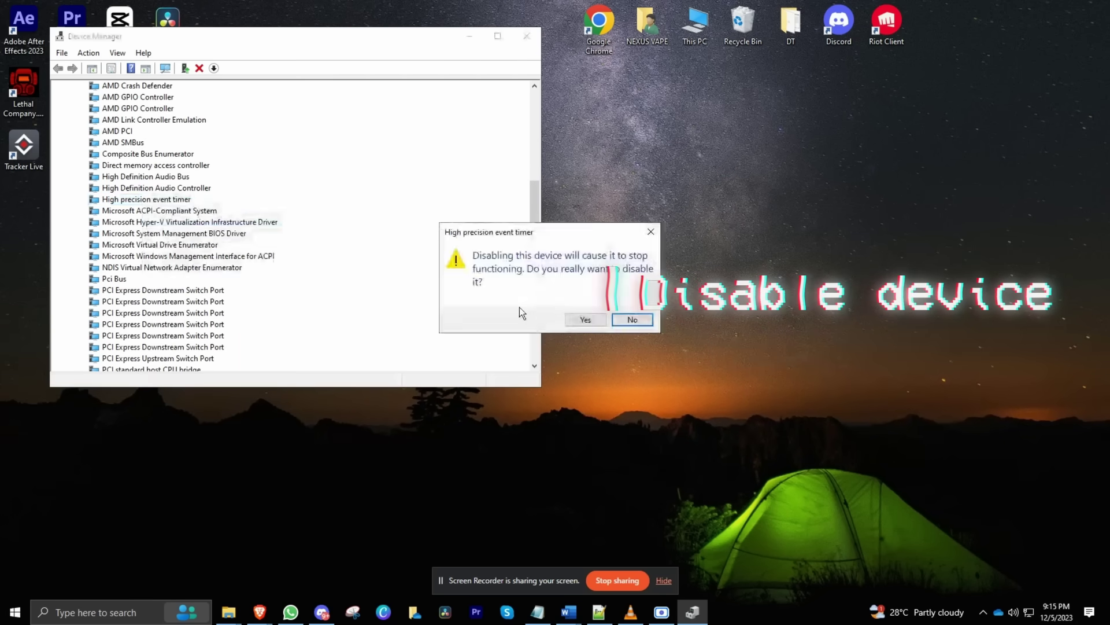
click(585, 319)
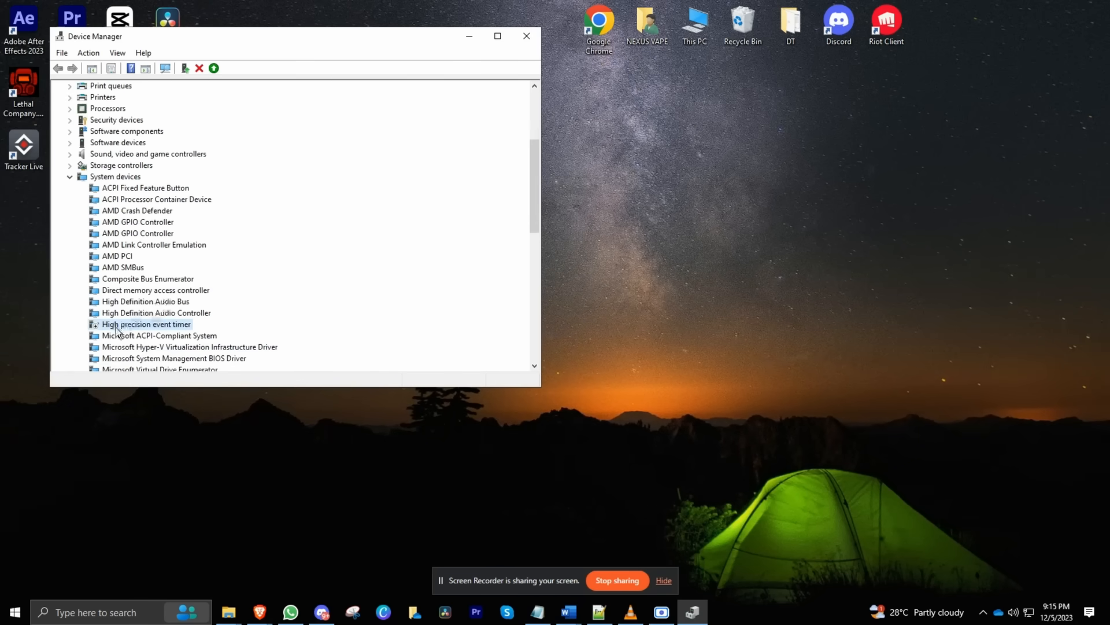
text(game)
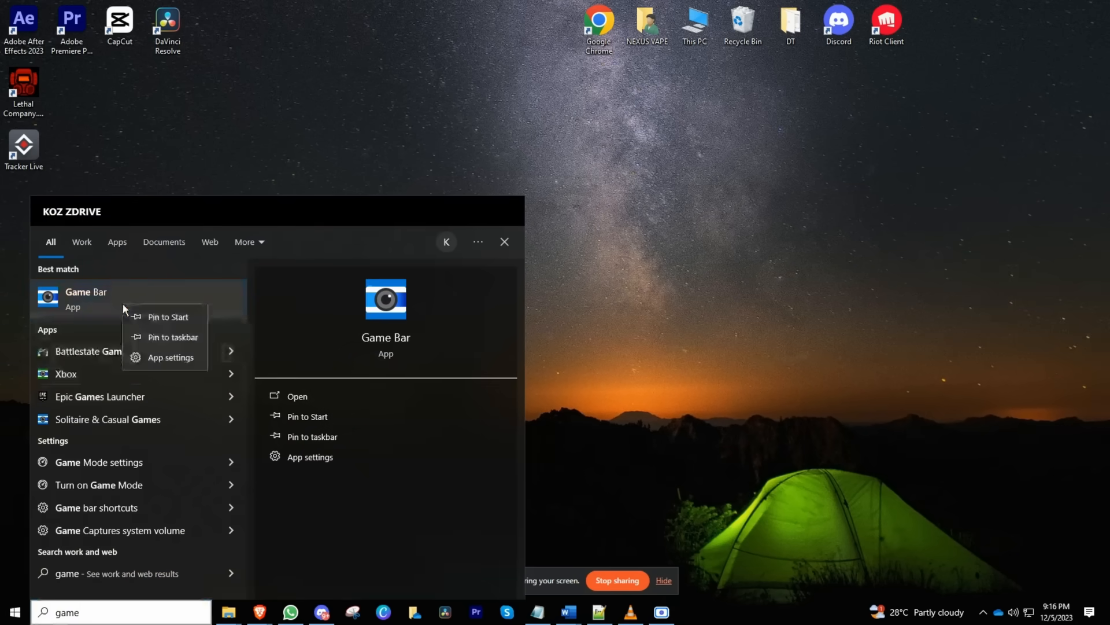
- Switch off Game Bar's camera and microphone access in its app settings
click(171, 356)
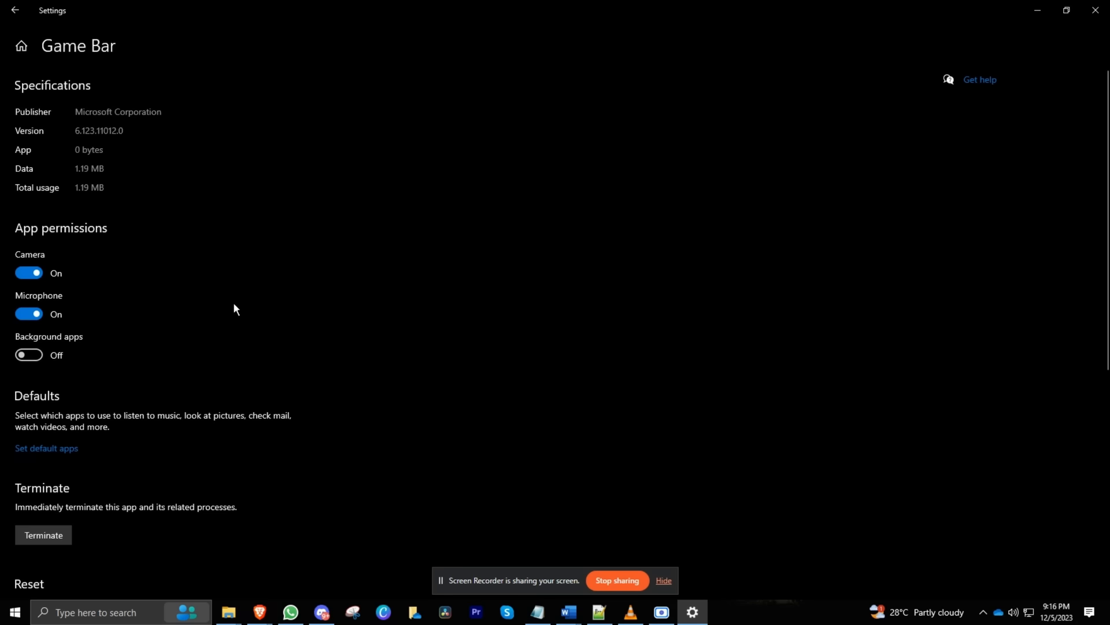
click(29, 313)
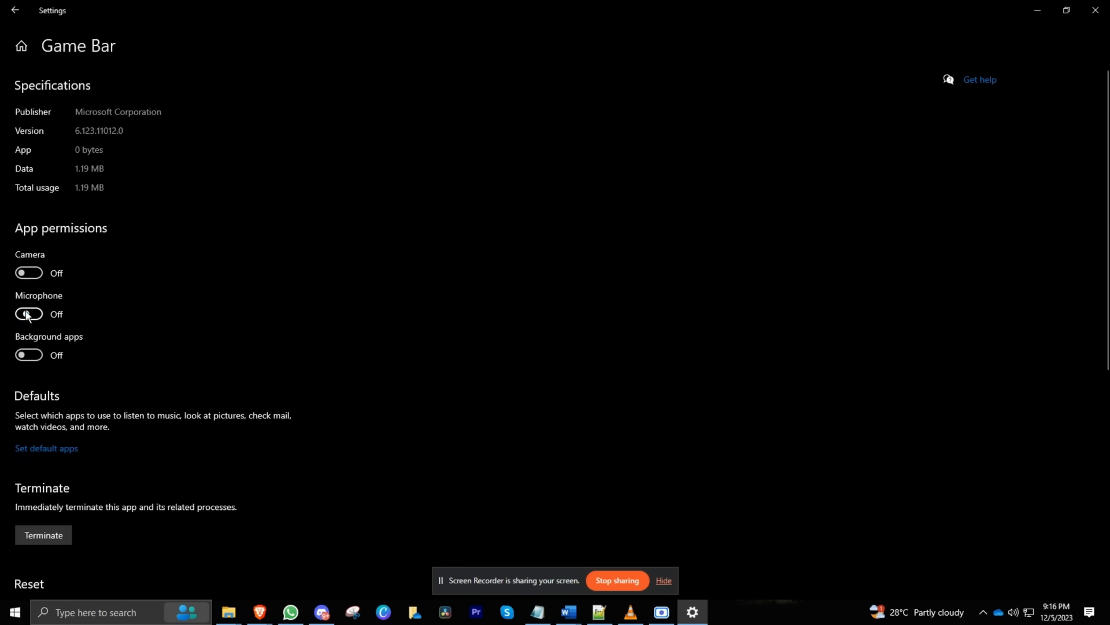
scroll(down, 3)
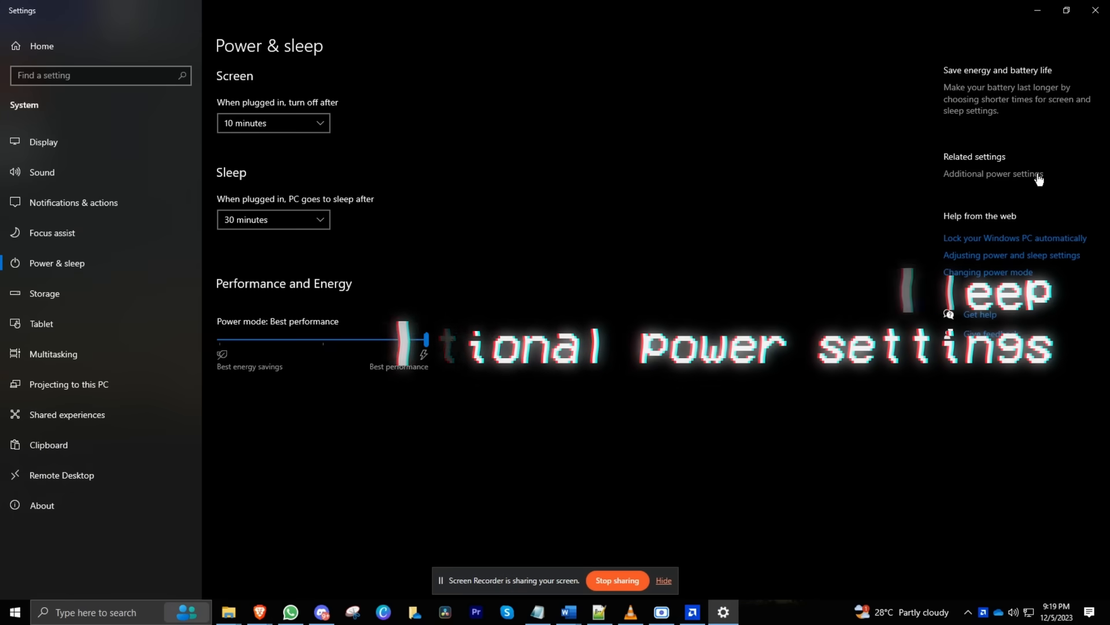
- Reach the Change plan settings page for the AMD Ryzen Balanced power plan
click(993, 173)
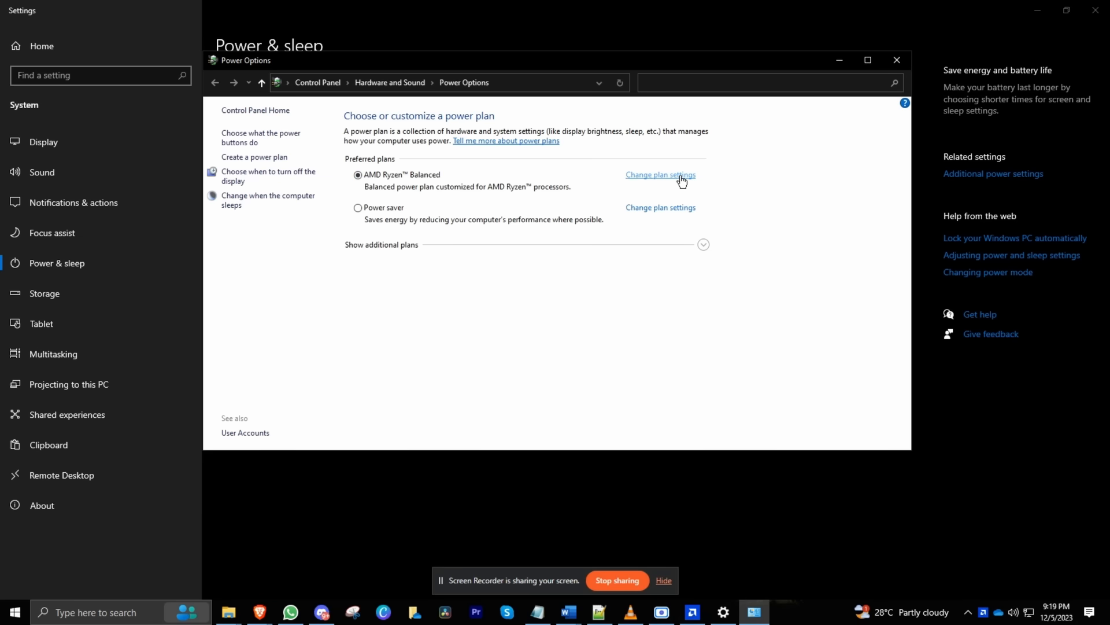
click(661, 175)
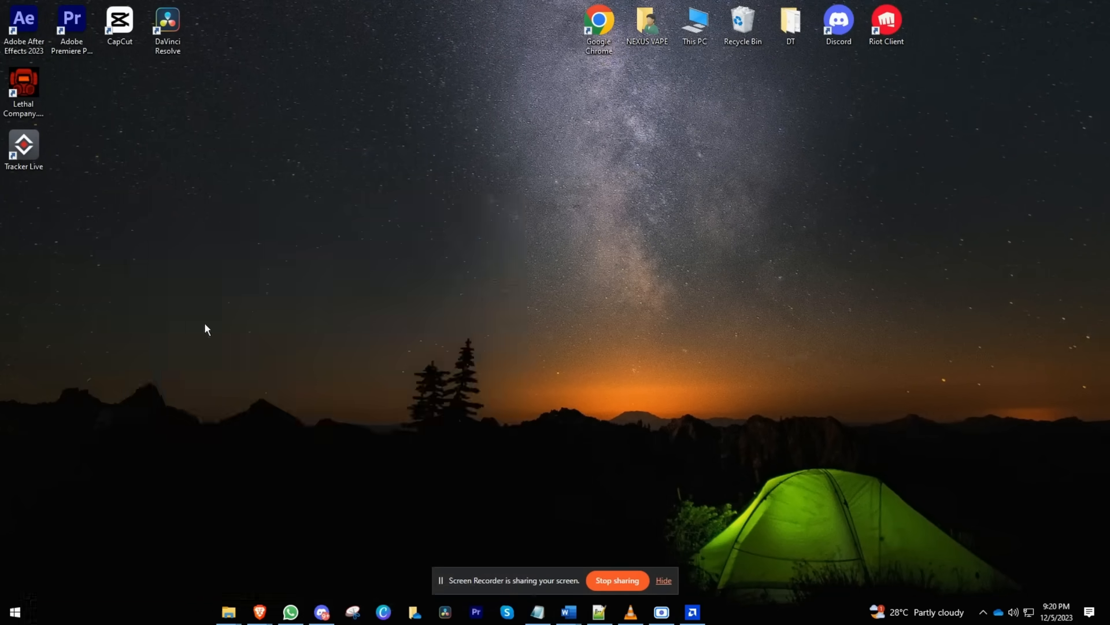
- Disable fullscreen optimizations in the VALORANT shortcut's Compatibility properties and apply
right_click(331, 281)
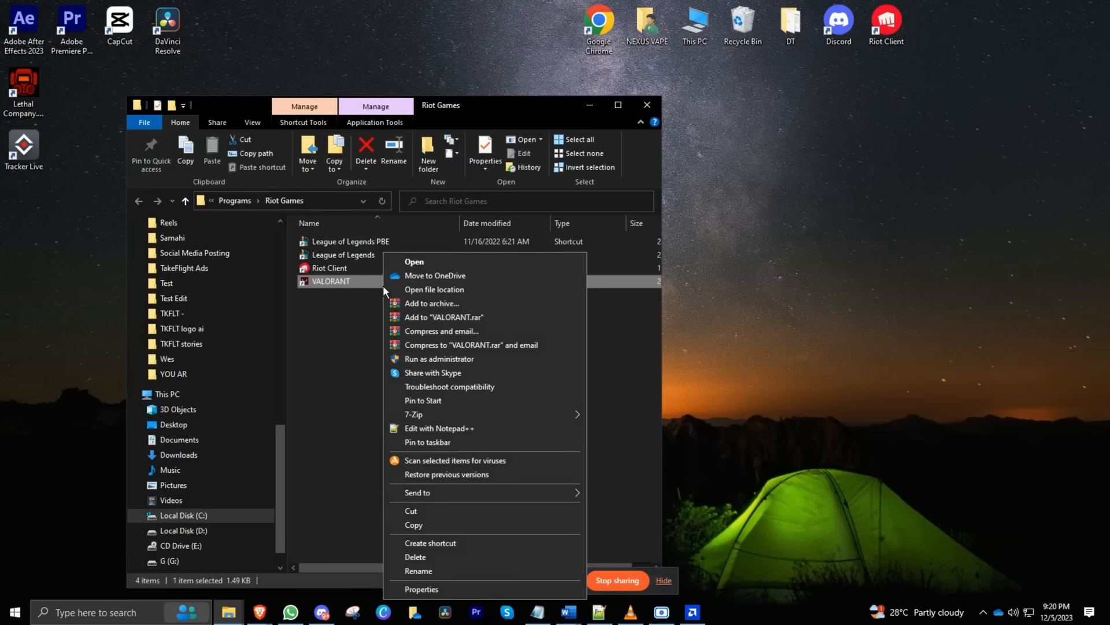
click(421, 588)
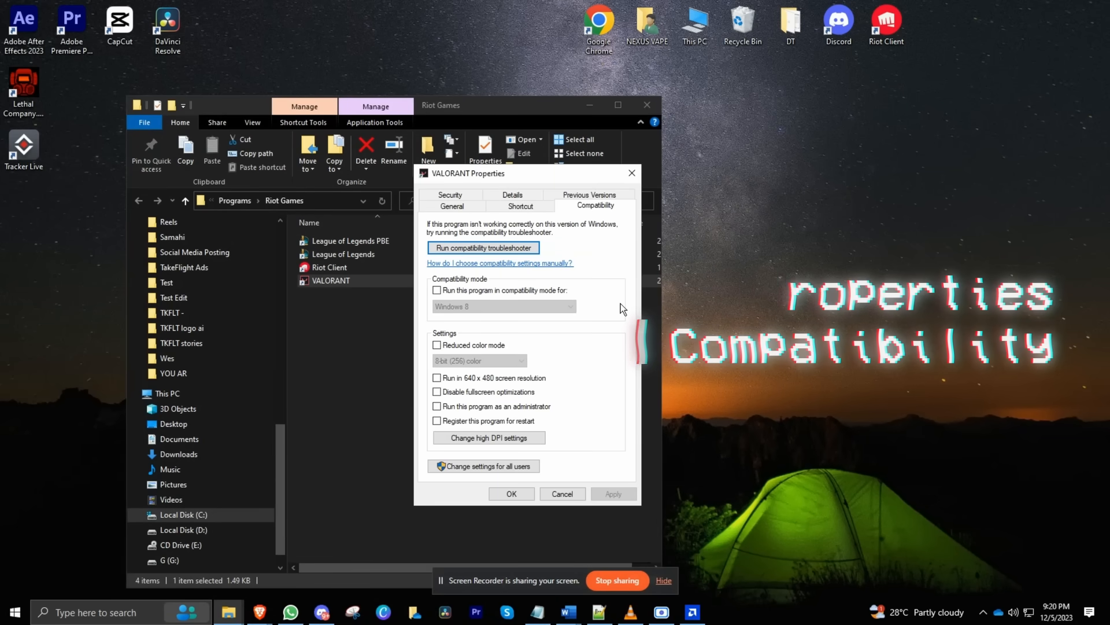
click(437, 391)
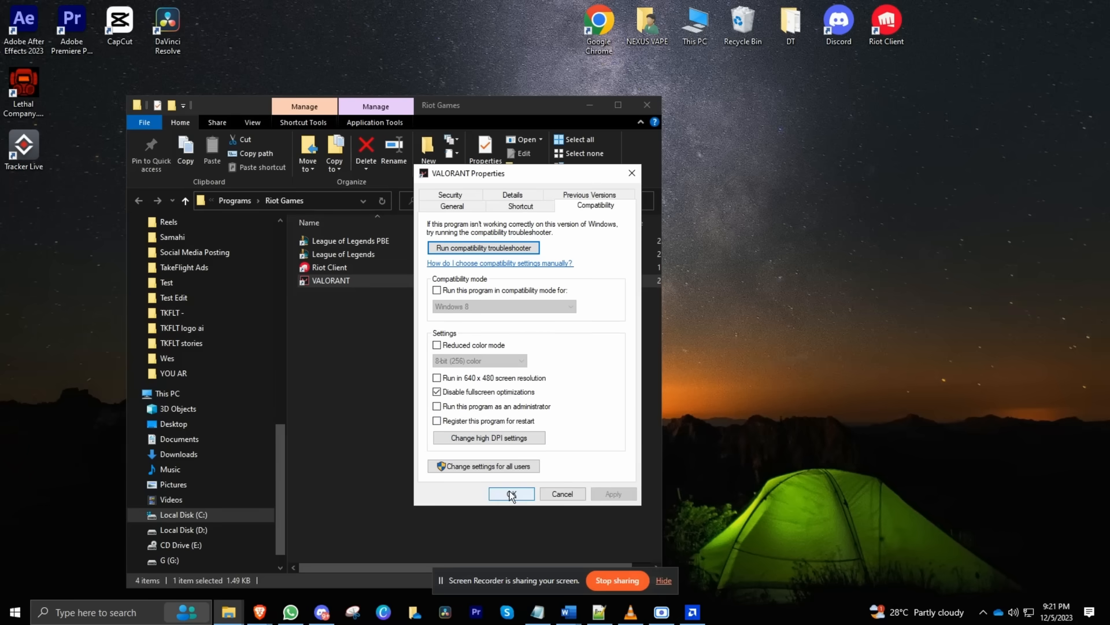
click(512, 492)
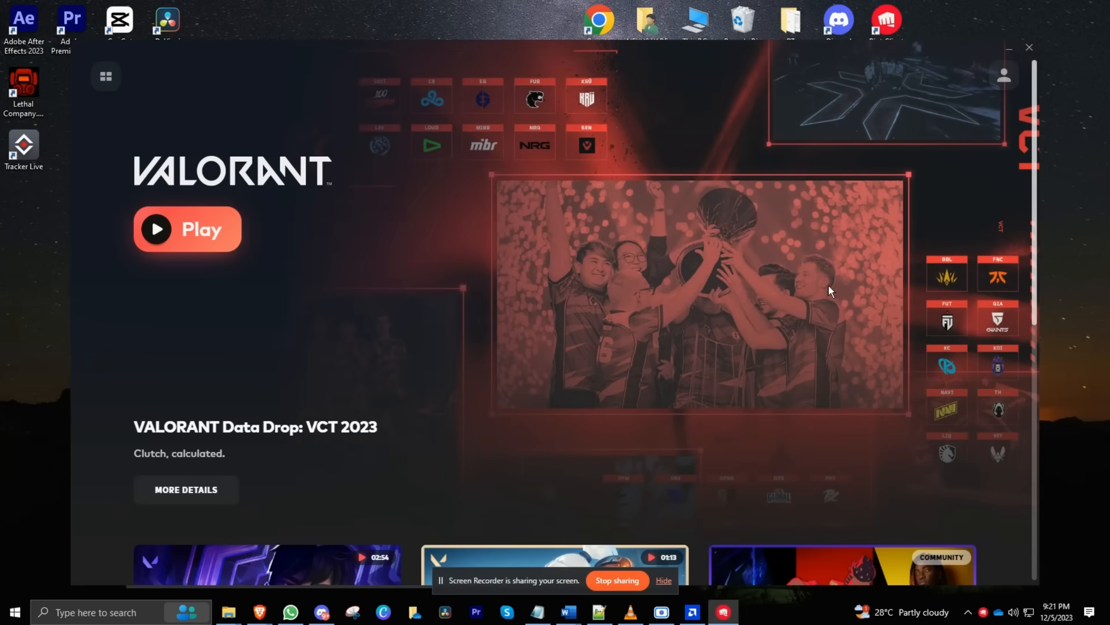
- Reach Riot Client's VALORANT settings page via the account menu
click(1004, 74)
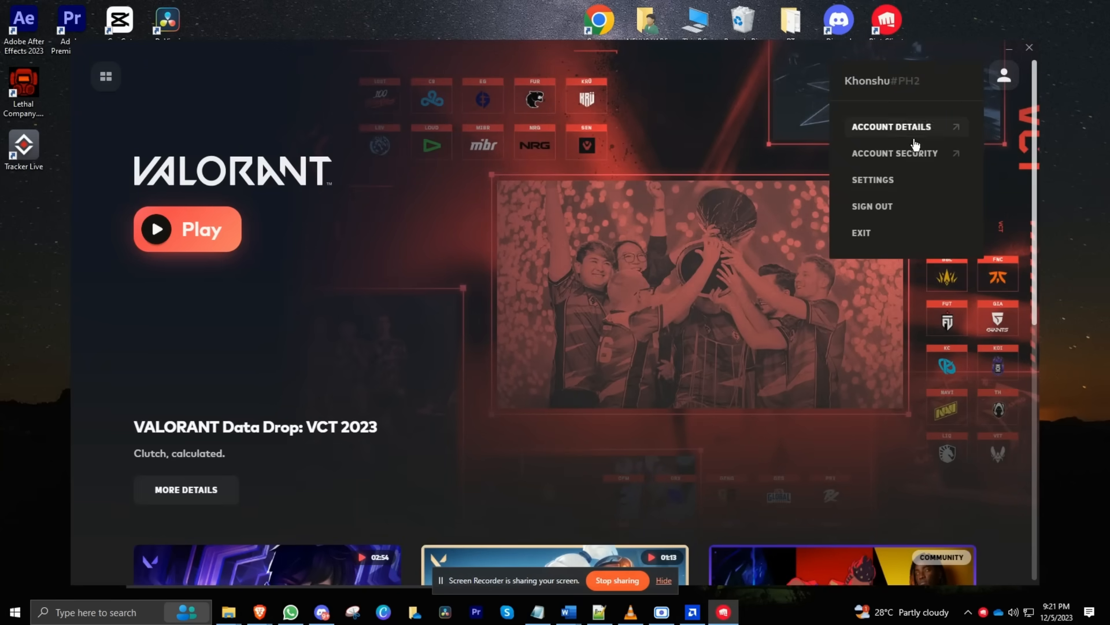
click(872, 179)
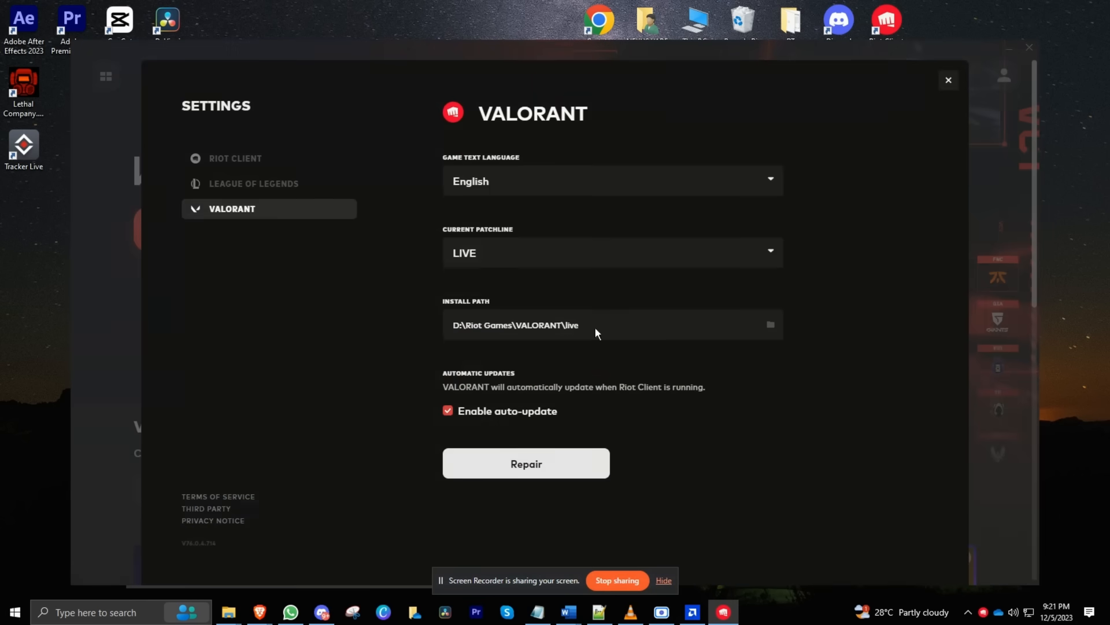
mouse_move(227, 525)
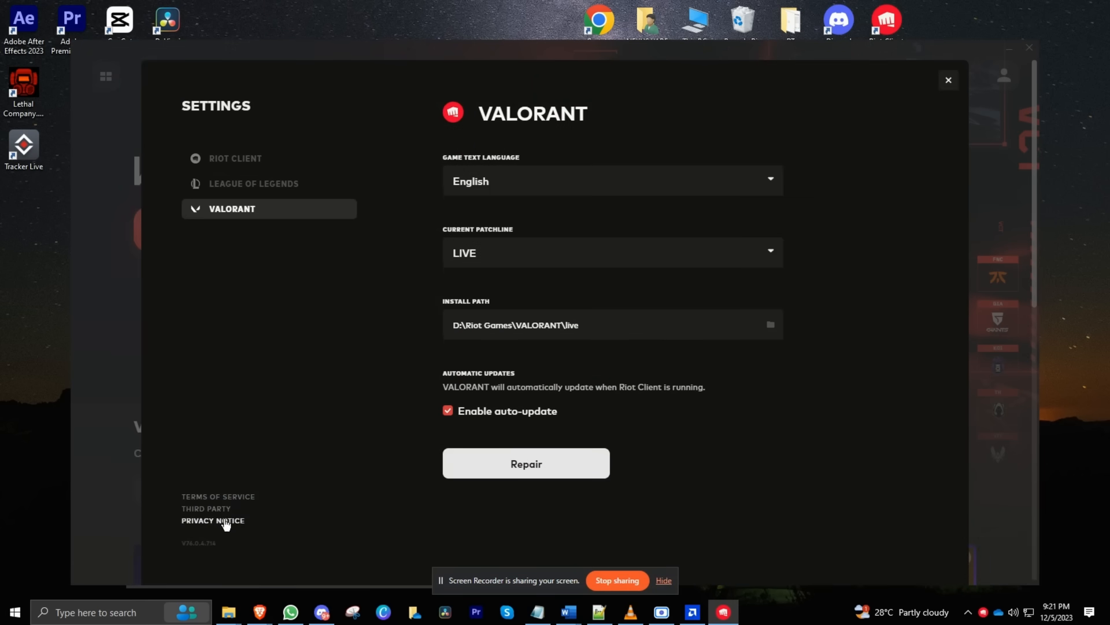
mouse_move(532, 479)
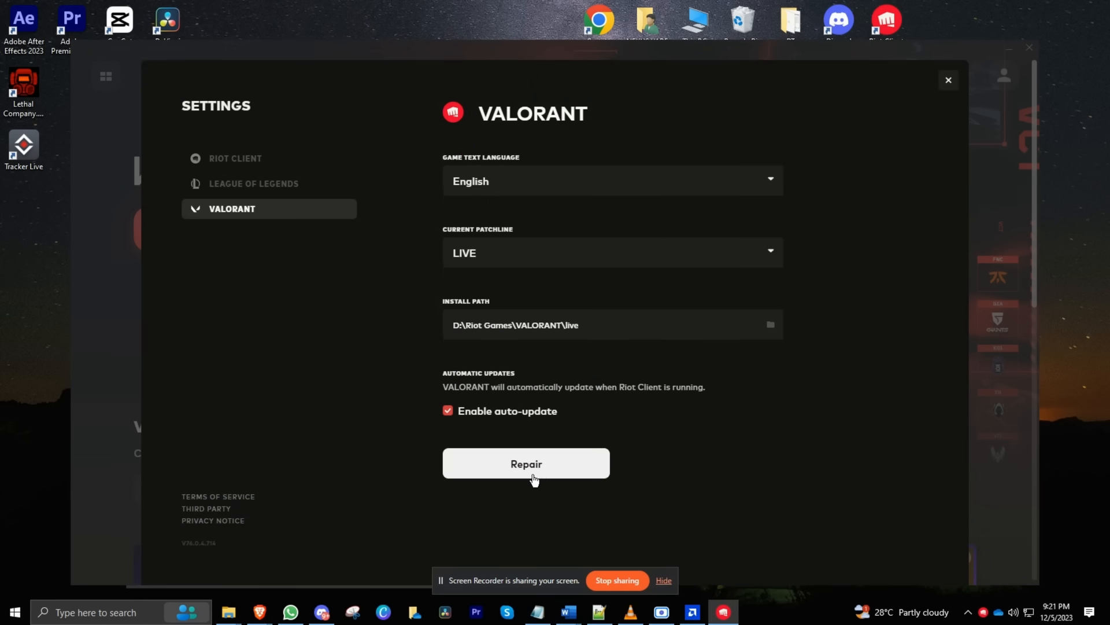
mouse_move(541, 474)
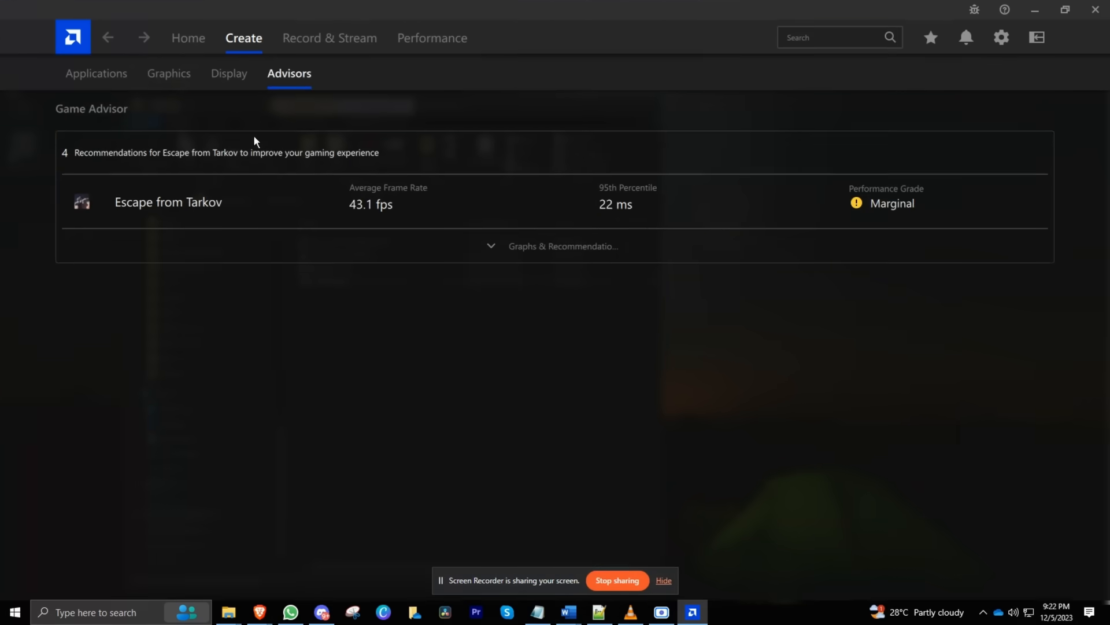
- Tour Adrenalin's Graphics, Home, Performance metrics and System information pages
click(169, 74)
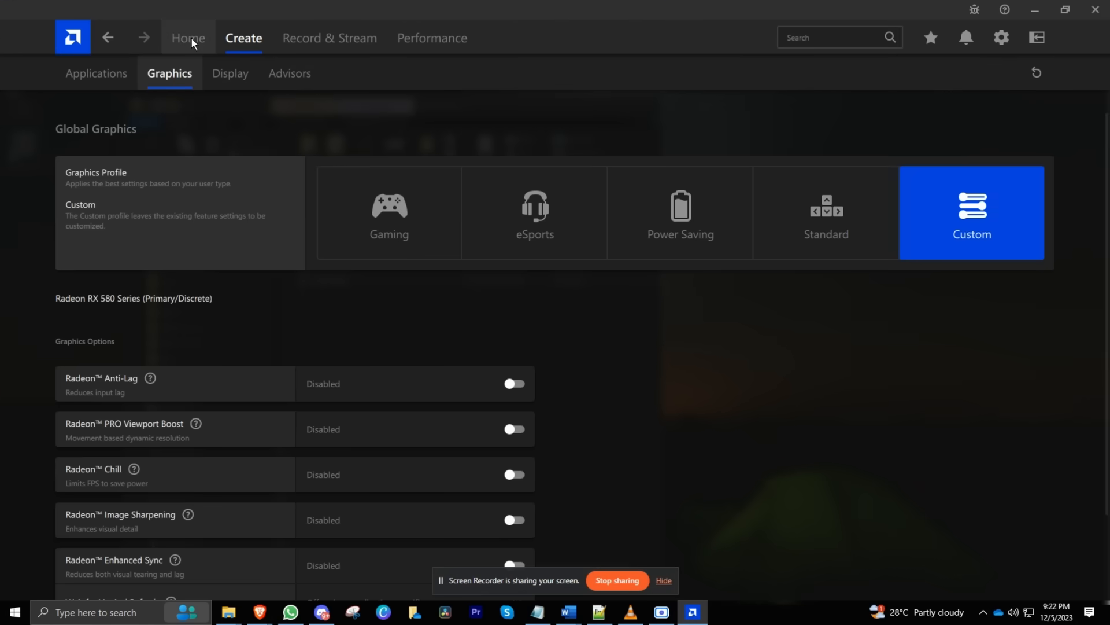
mouse_move(103, 73)
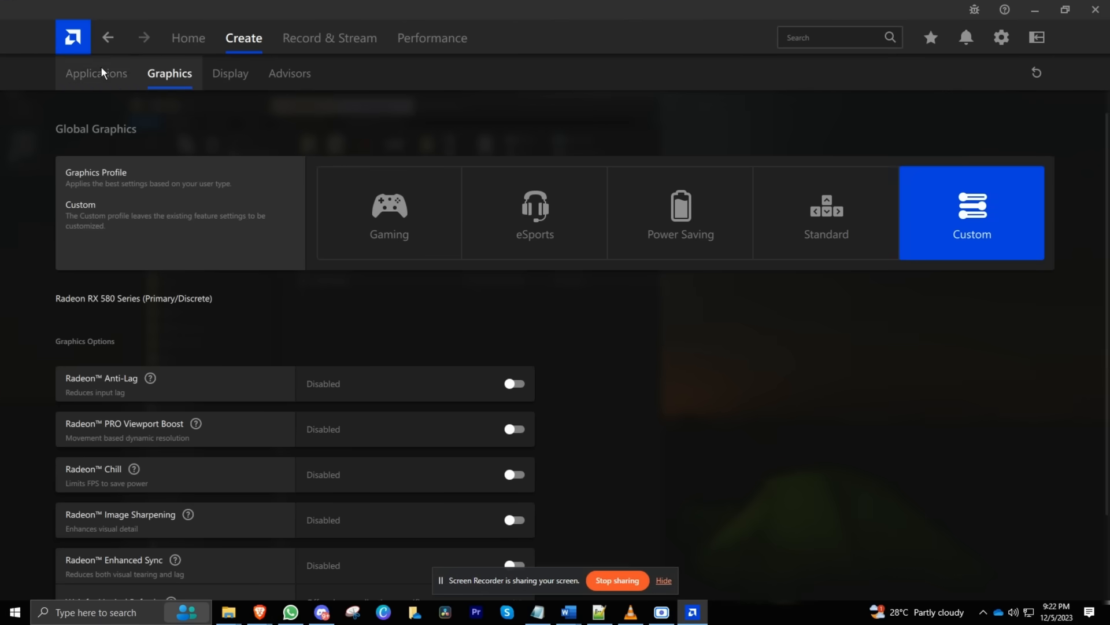
click(187, 37)
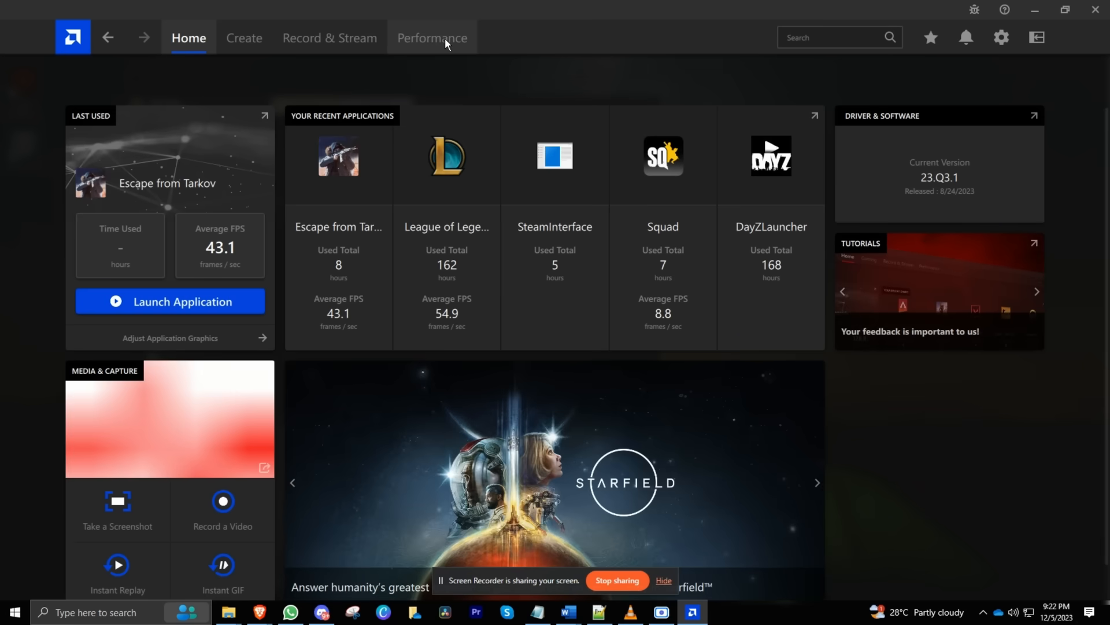
mouse_move(390, 62)
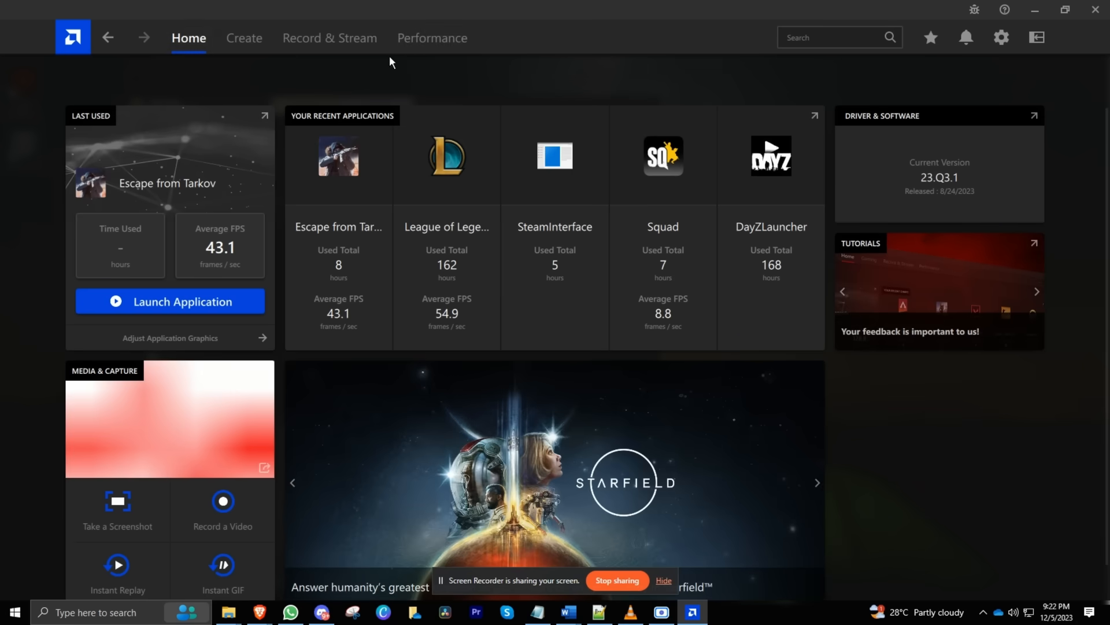
click(432, 37)
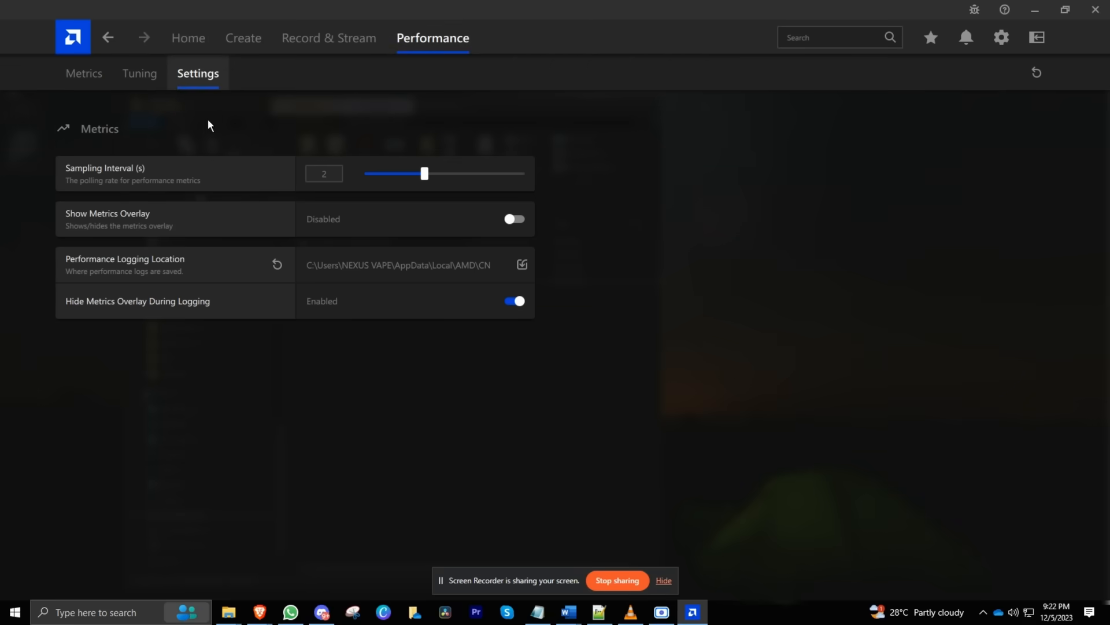
click(84, 74)
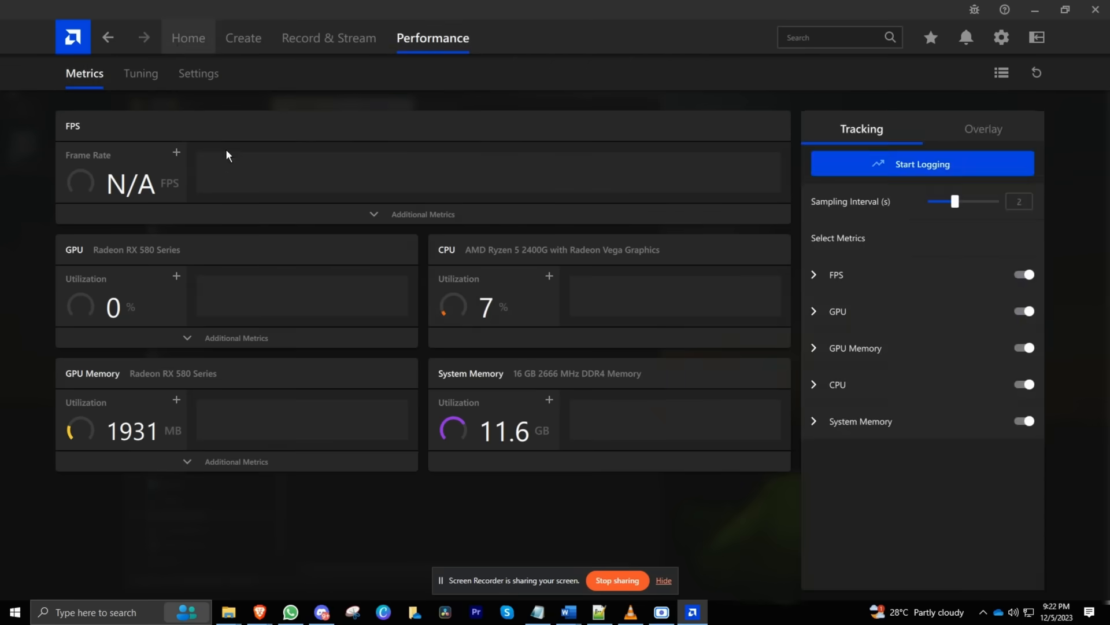
click(1000, 37)
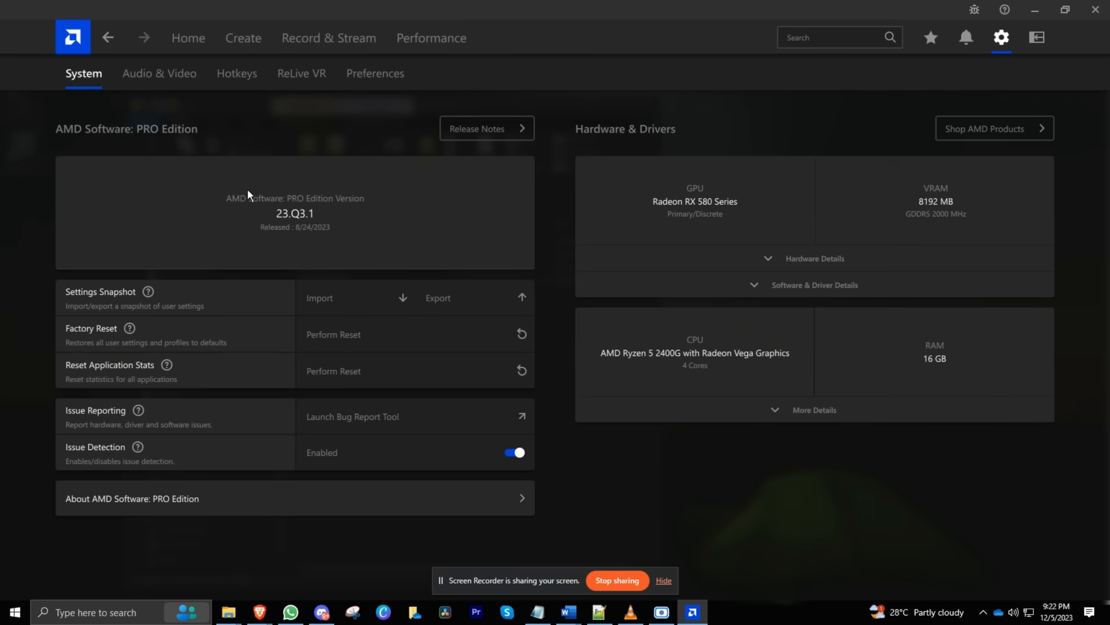
- Start an Avast Free Antivirus malware scan of the computer
click(723, 612)
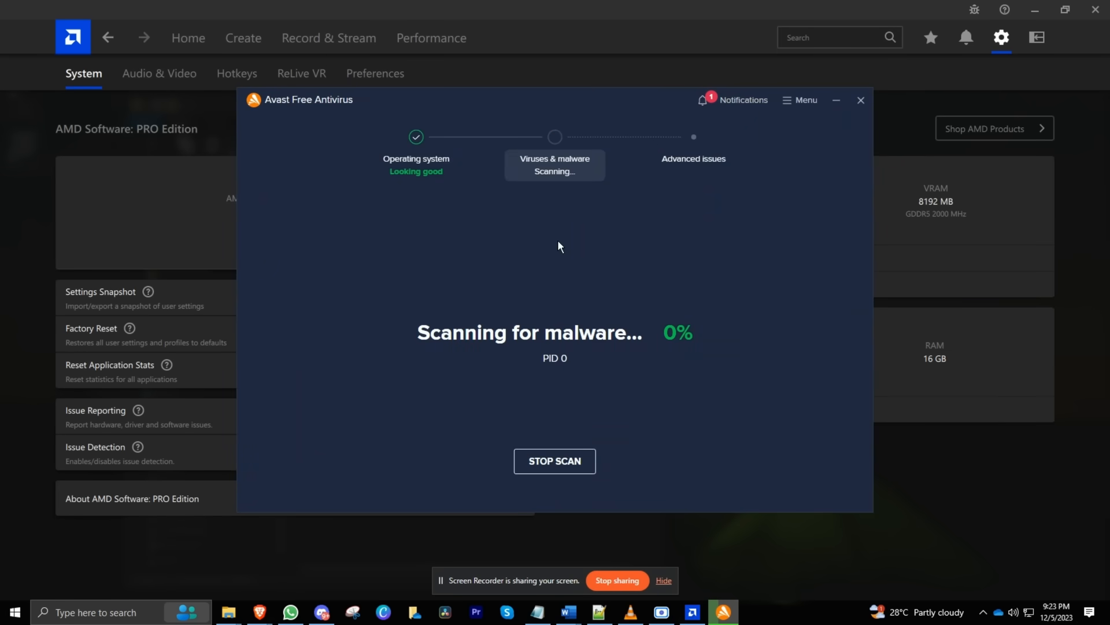